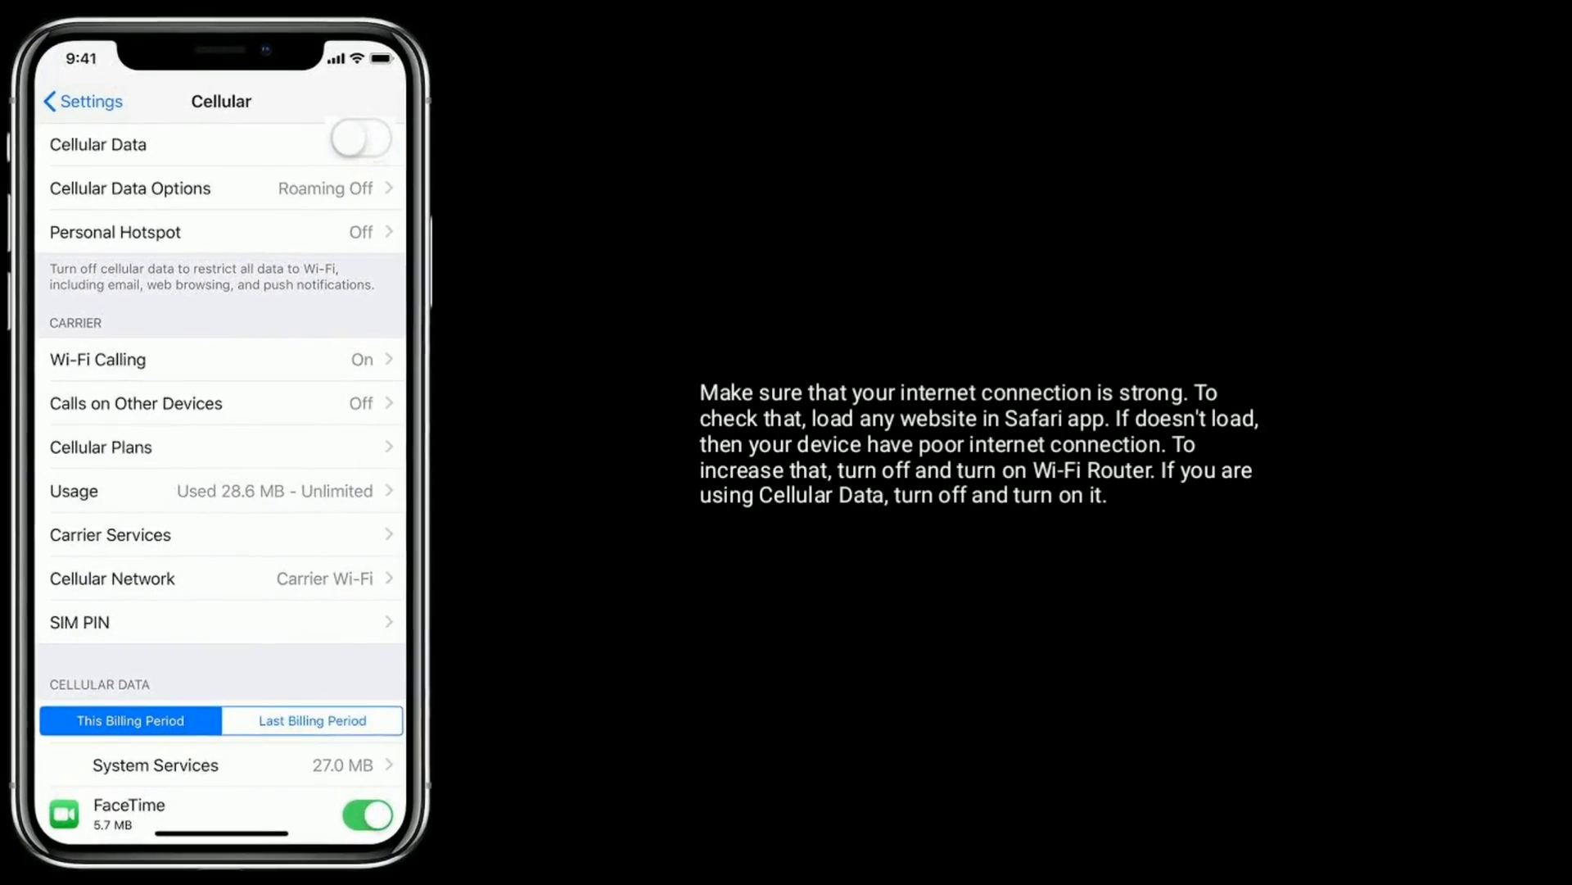
Step: Leave the Cellular data screen for the Home Screen showing the Settings icon
{"action": "left_click", "coordinate": [358, 138]}
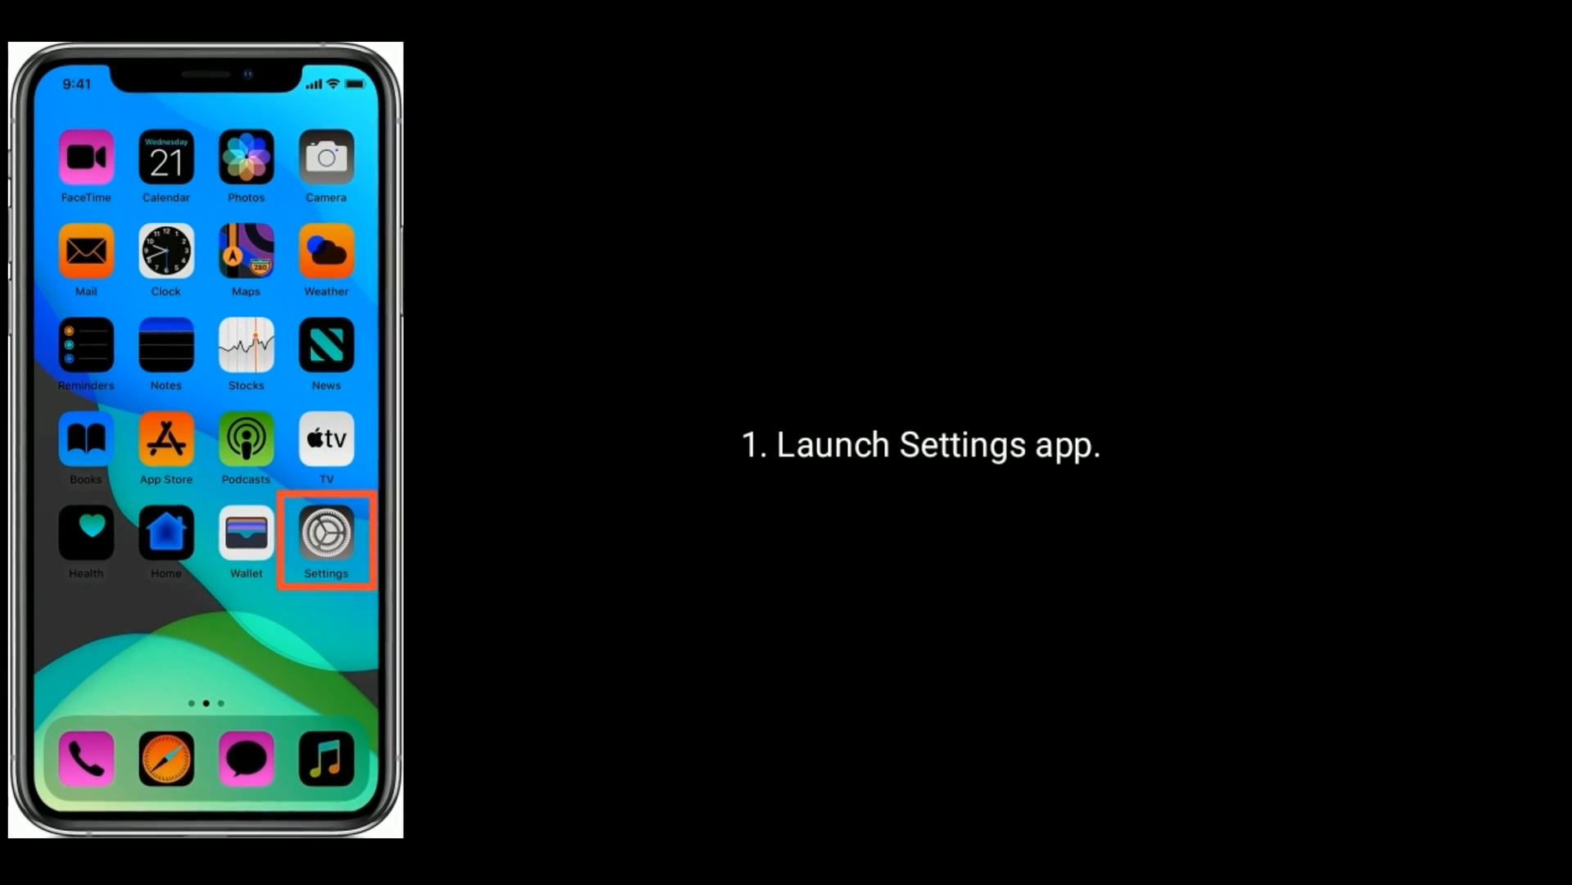
Step: Open Settings, enter General, and reach Shut Down at the bottom
{"action": "left_click", "coordinate": [325, 537]}
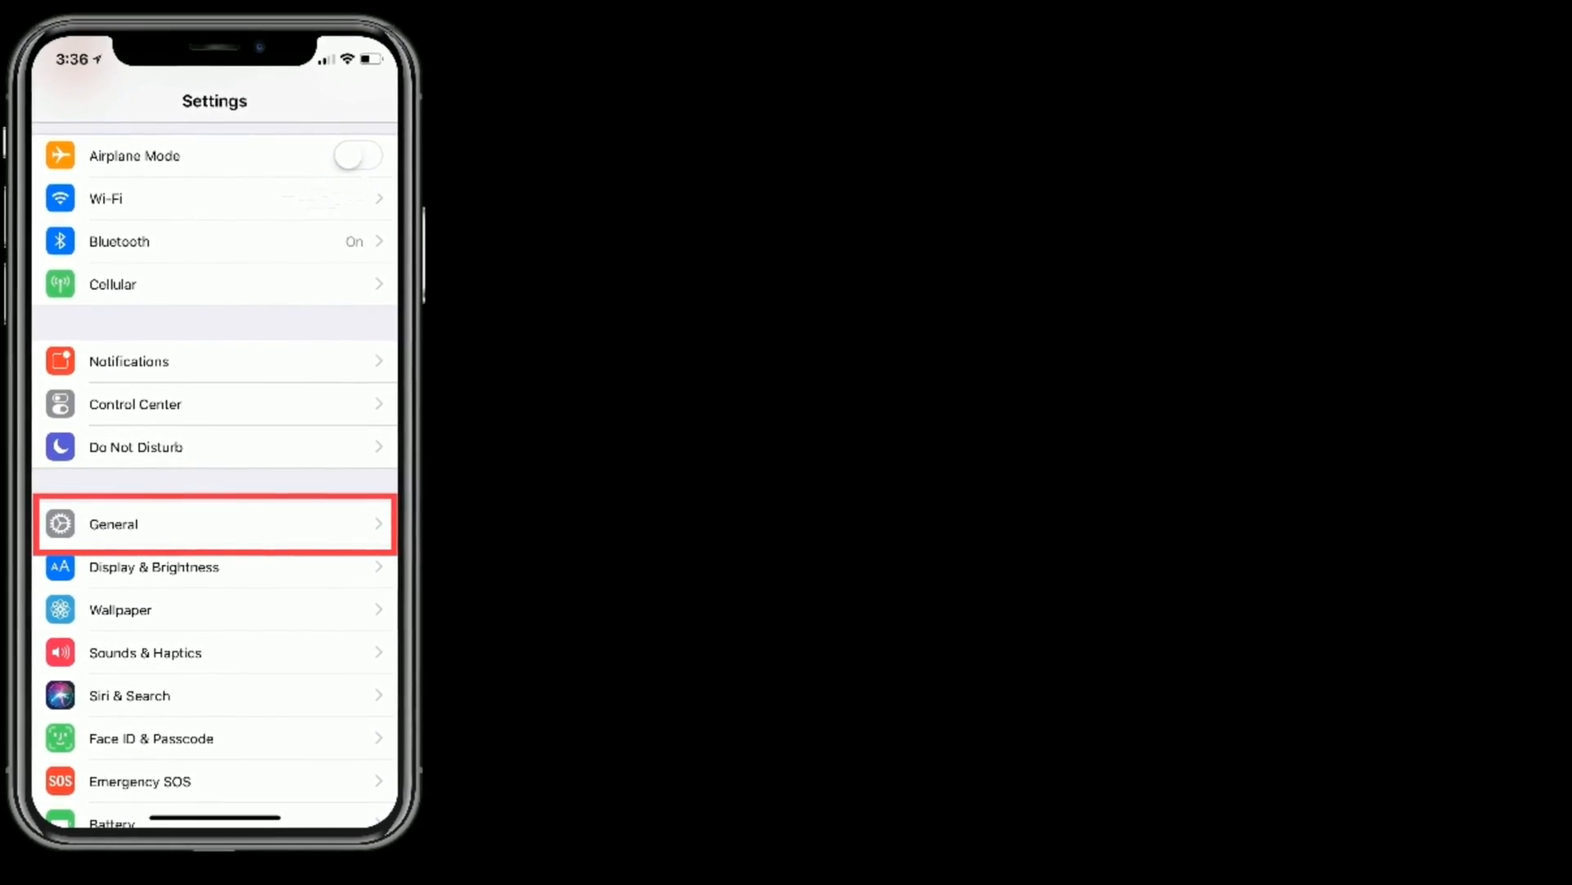
{"action": "left_click", "coordinate": [214, 522]}
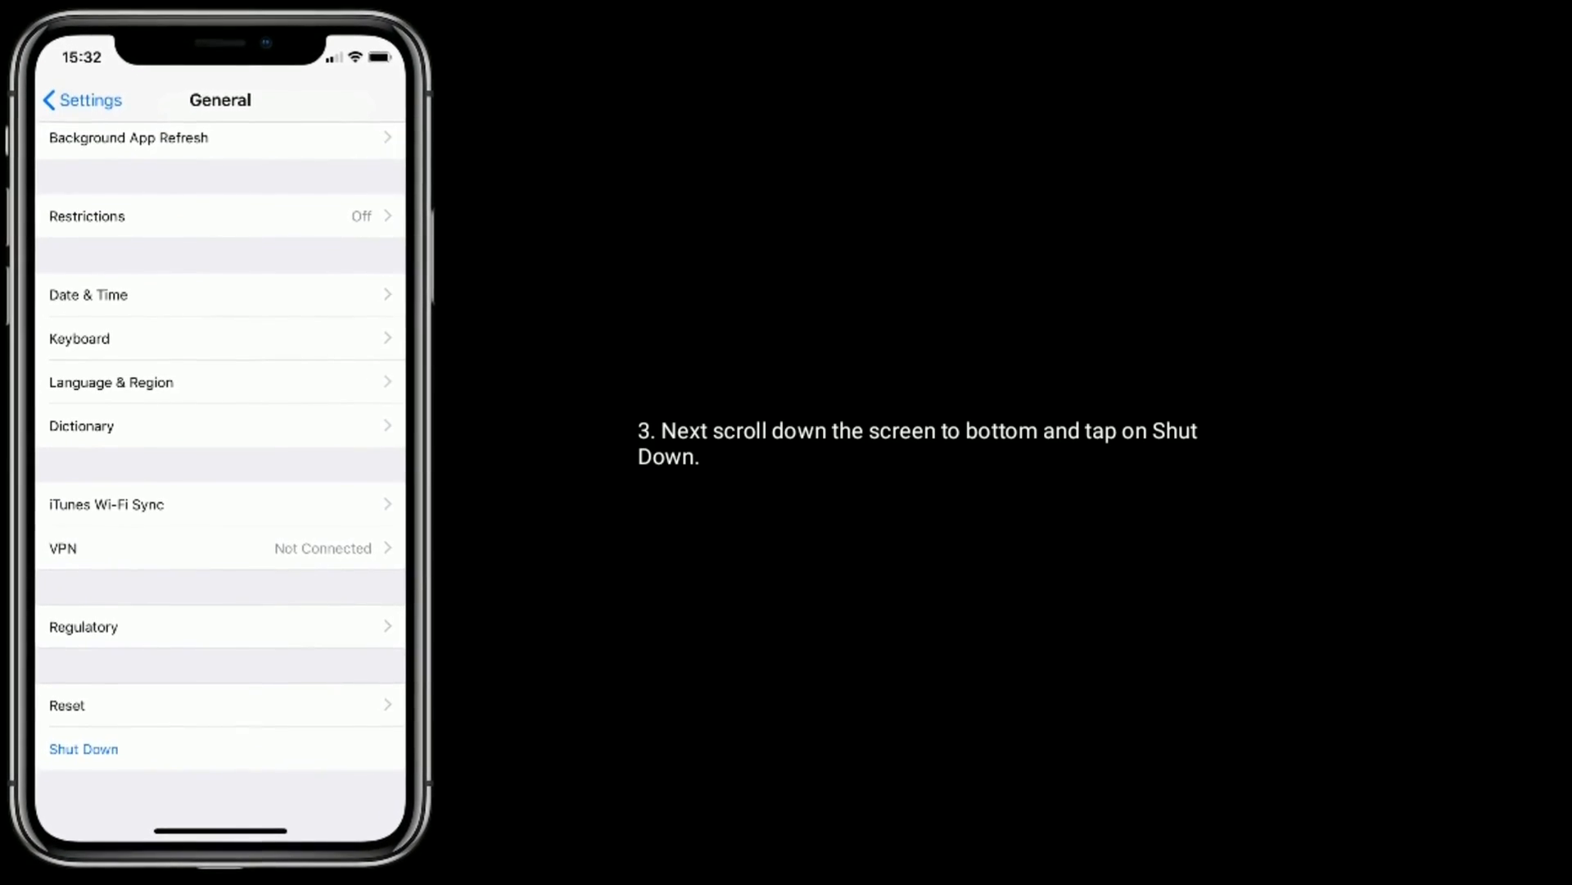
{"action": "left_click", "coordinate": [83, 748]}
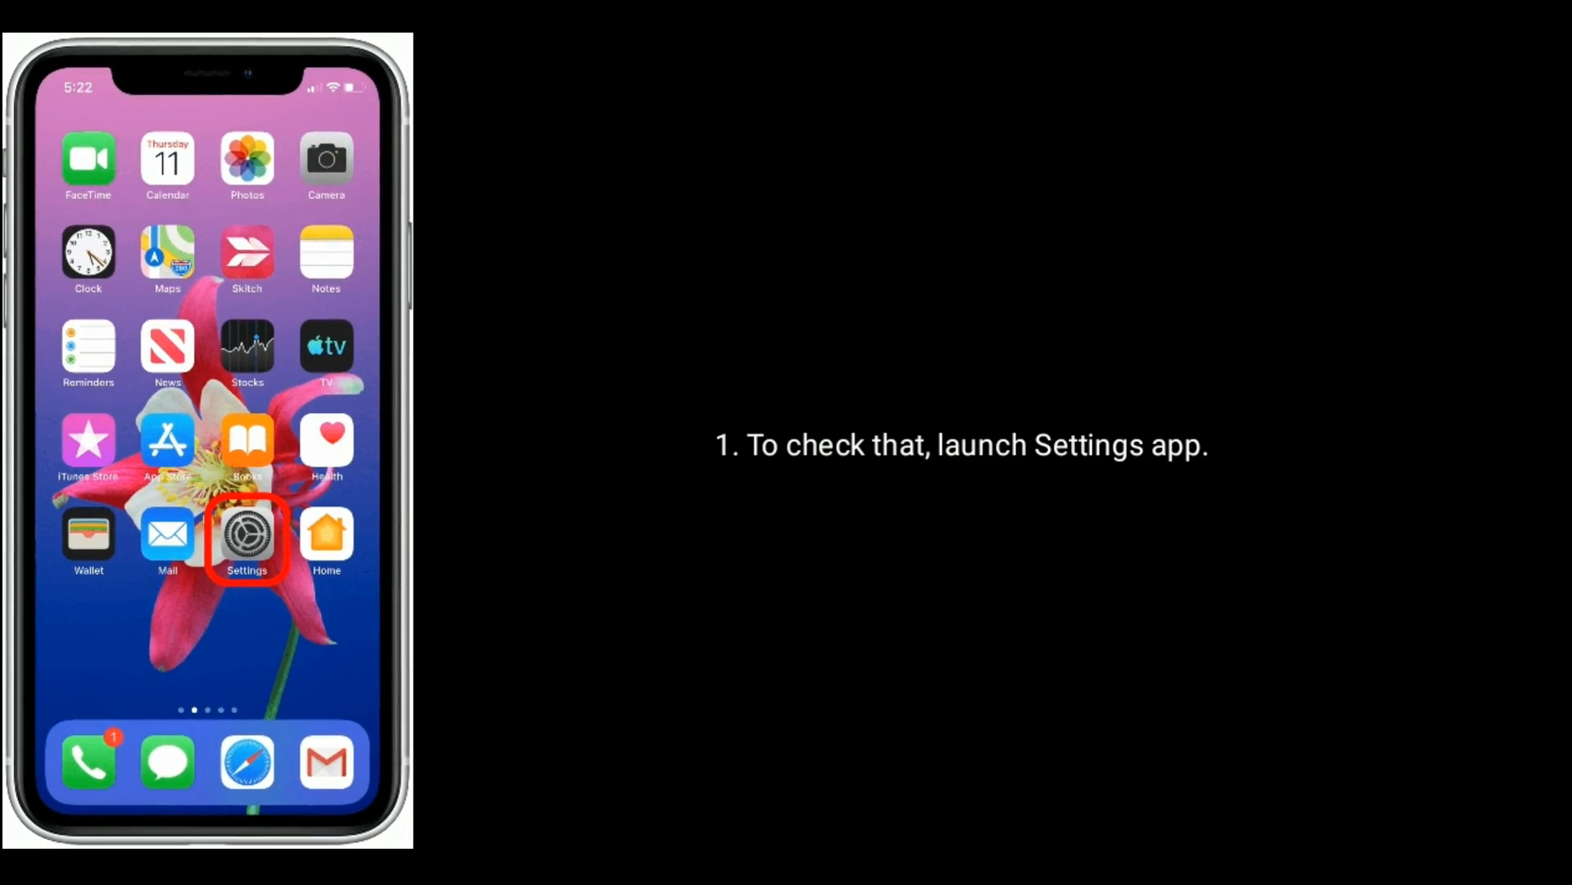
Step: Tap the Settings icon on the Home Screen to show the main Settings list
{"action": "left_click", "coordinate": [247, 532]}
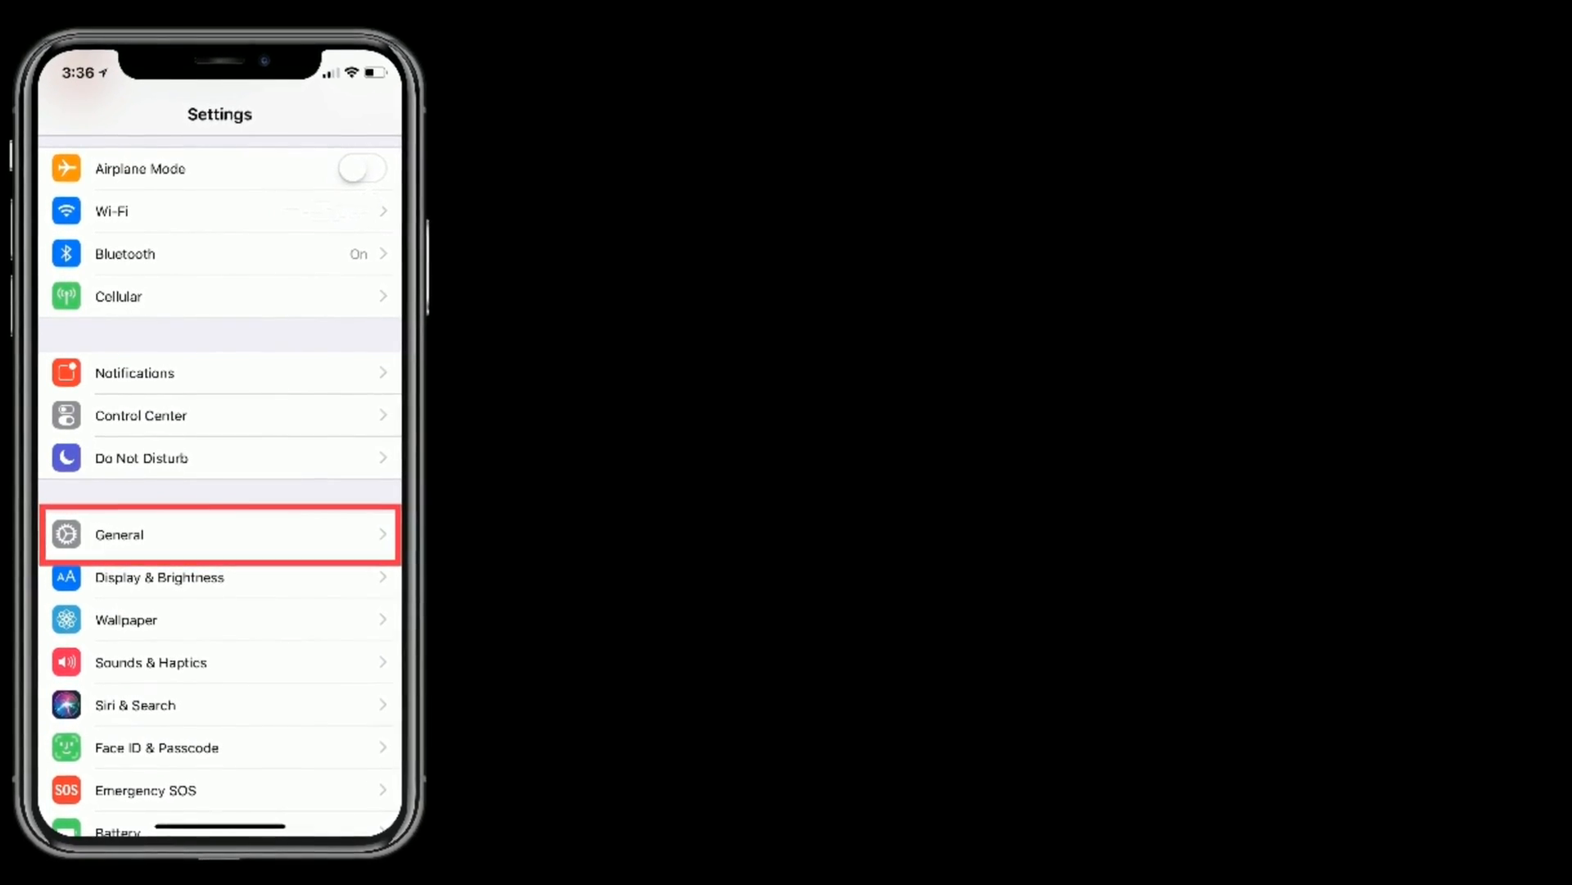
{"action": "left_click", "coordinate": [220, 533]}
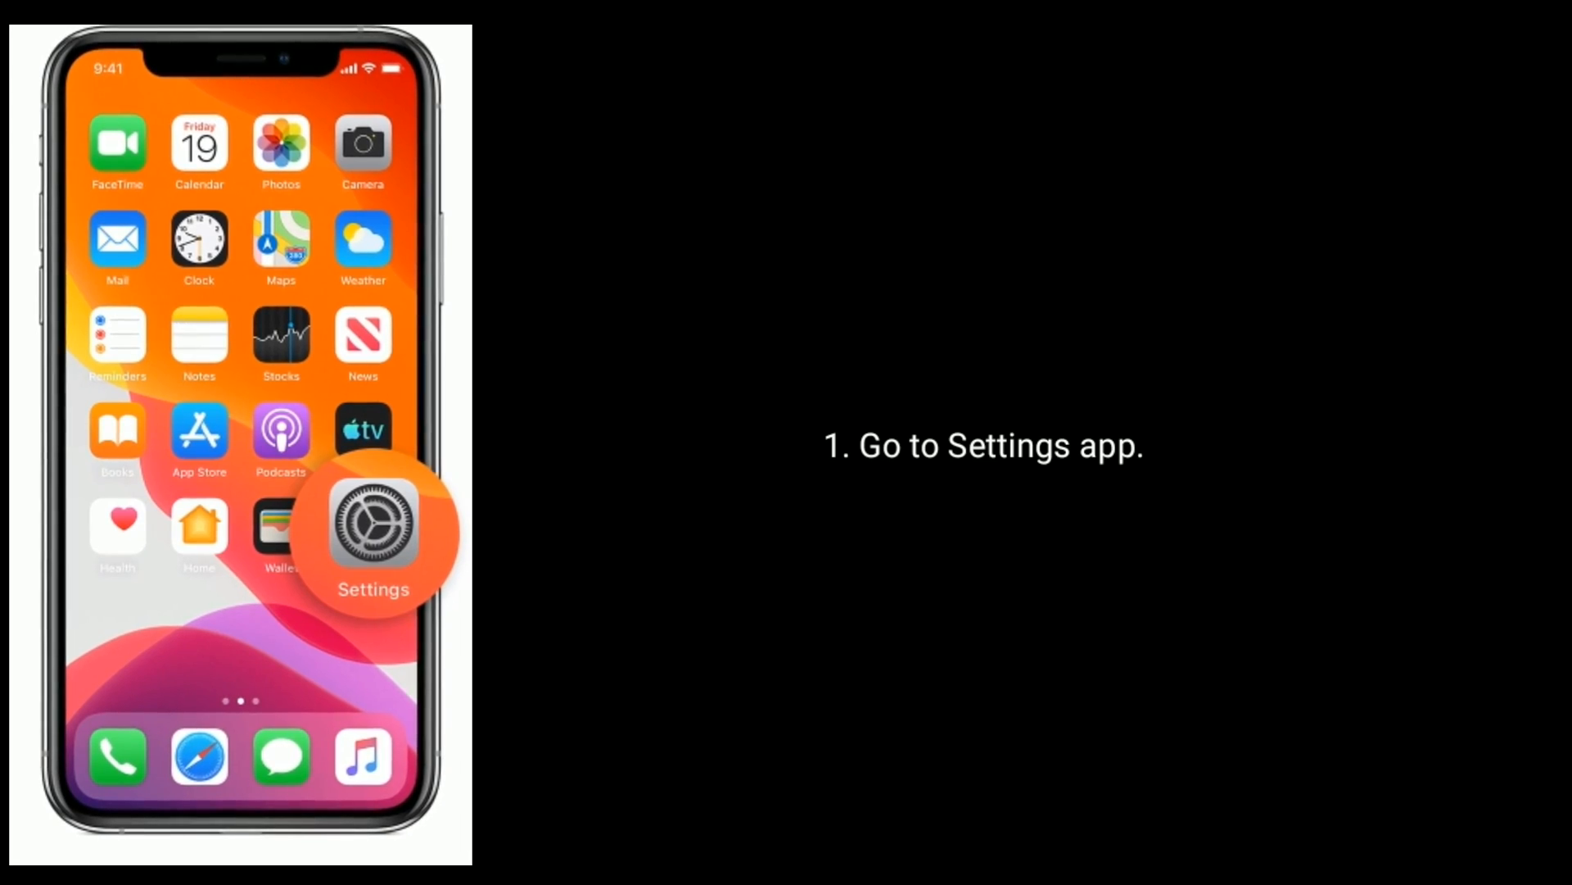
Step: Return to the Home Screen with the Settings icon visible for the next fix
{"action": "left_click", "coordinate": [374, 527]}
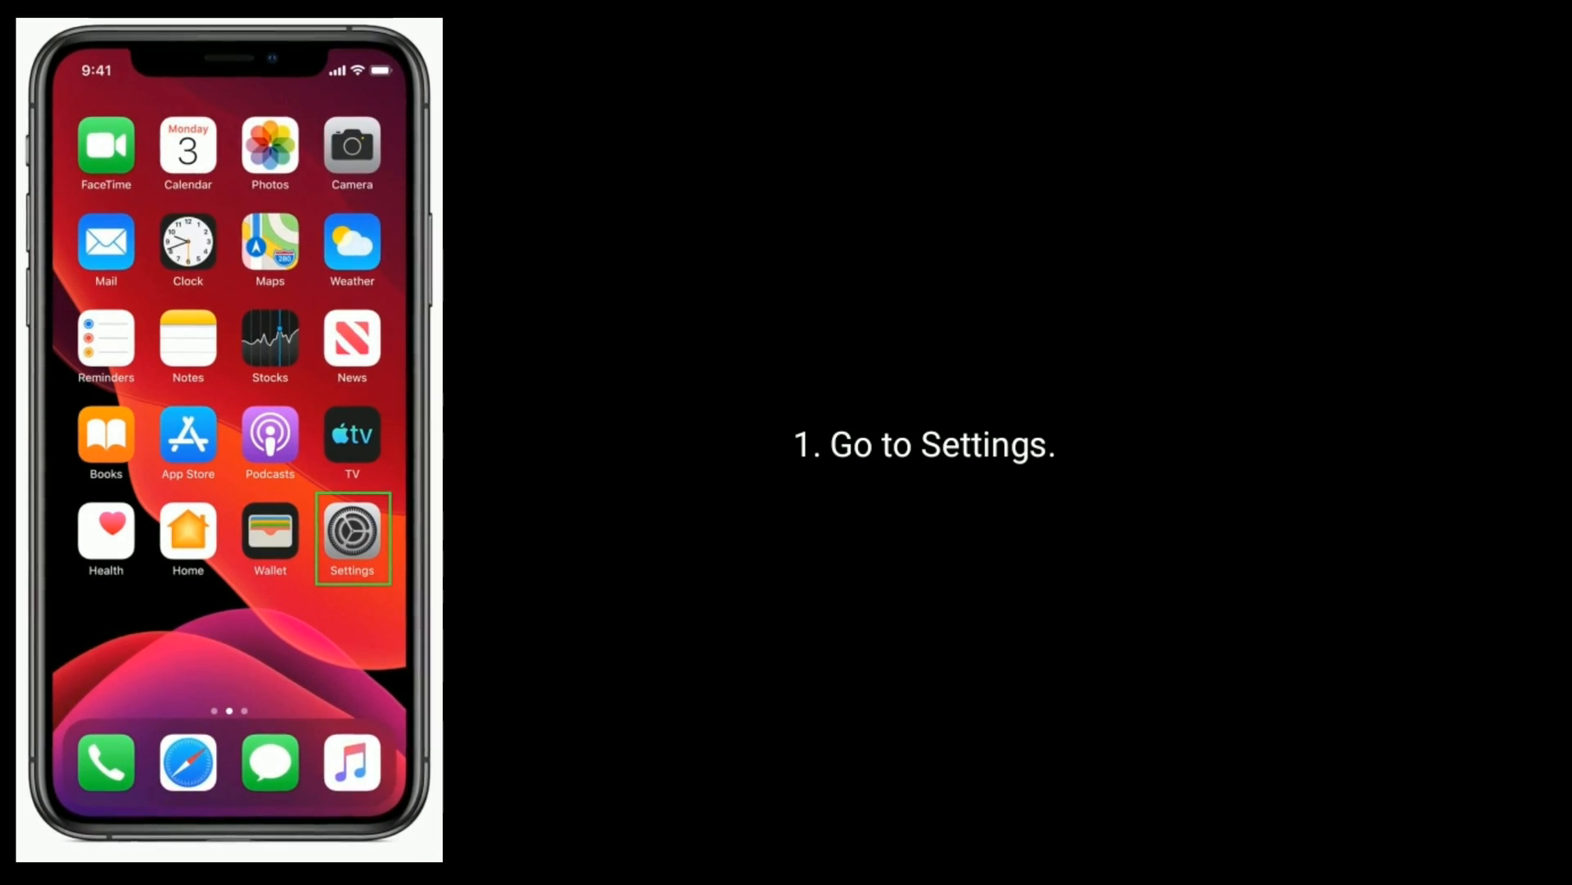
Step: Open Settings, enter General, and scroll down until Reset is visible
{"action": "left_click", "coordinate": [351, 527]}
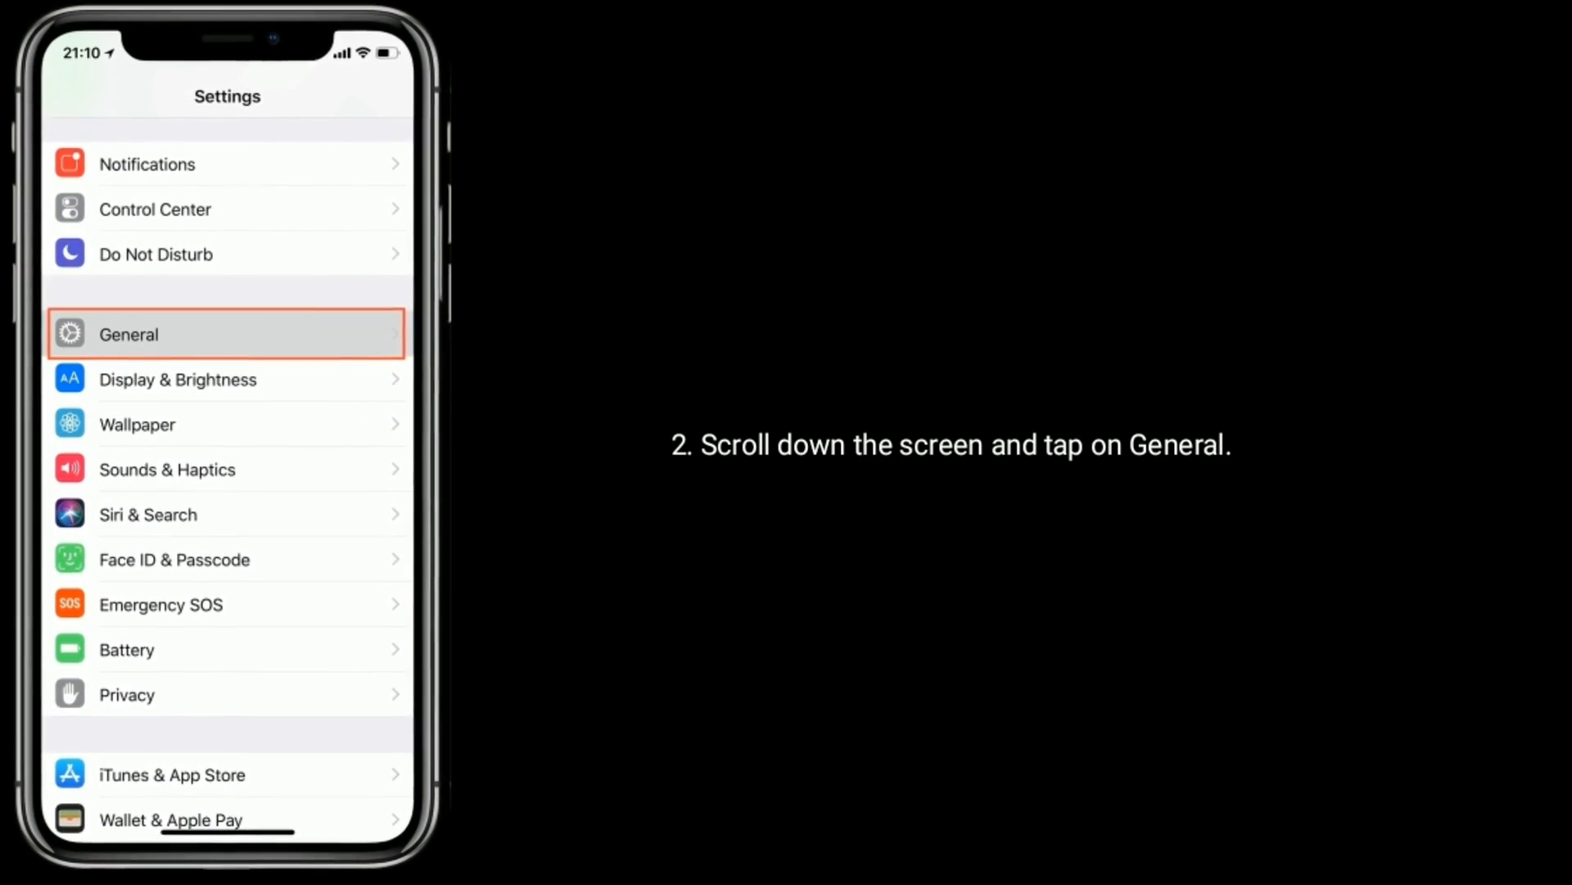
{"action": "left_click", "coordinate": [228, 335]}
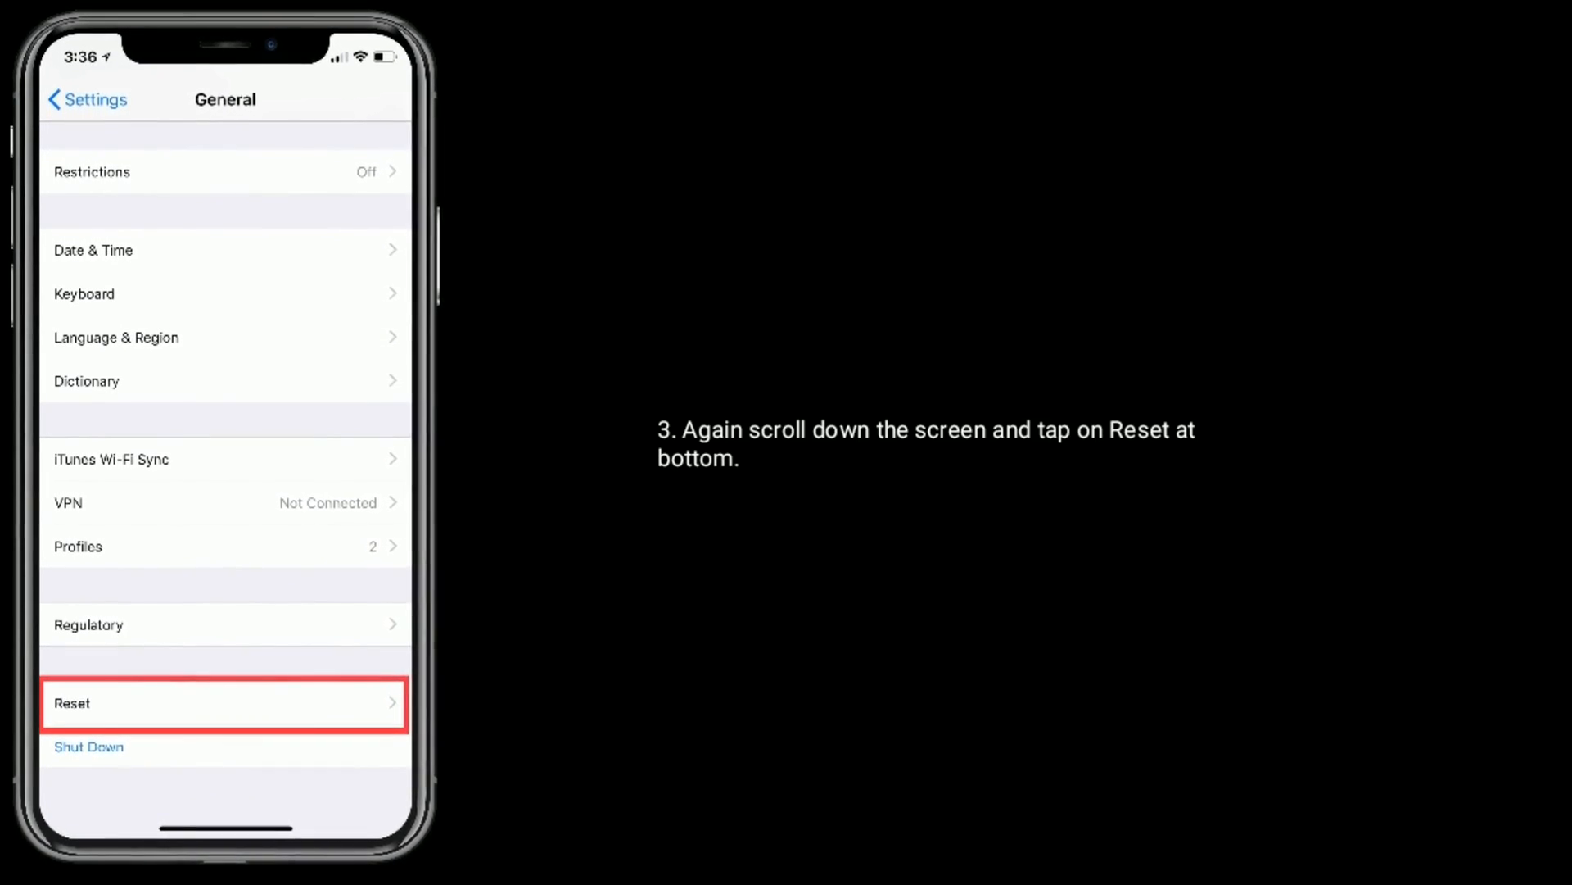
{"action": "left_click", "coordinate": [224, 702]}
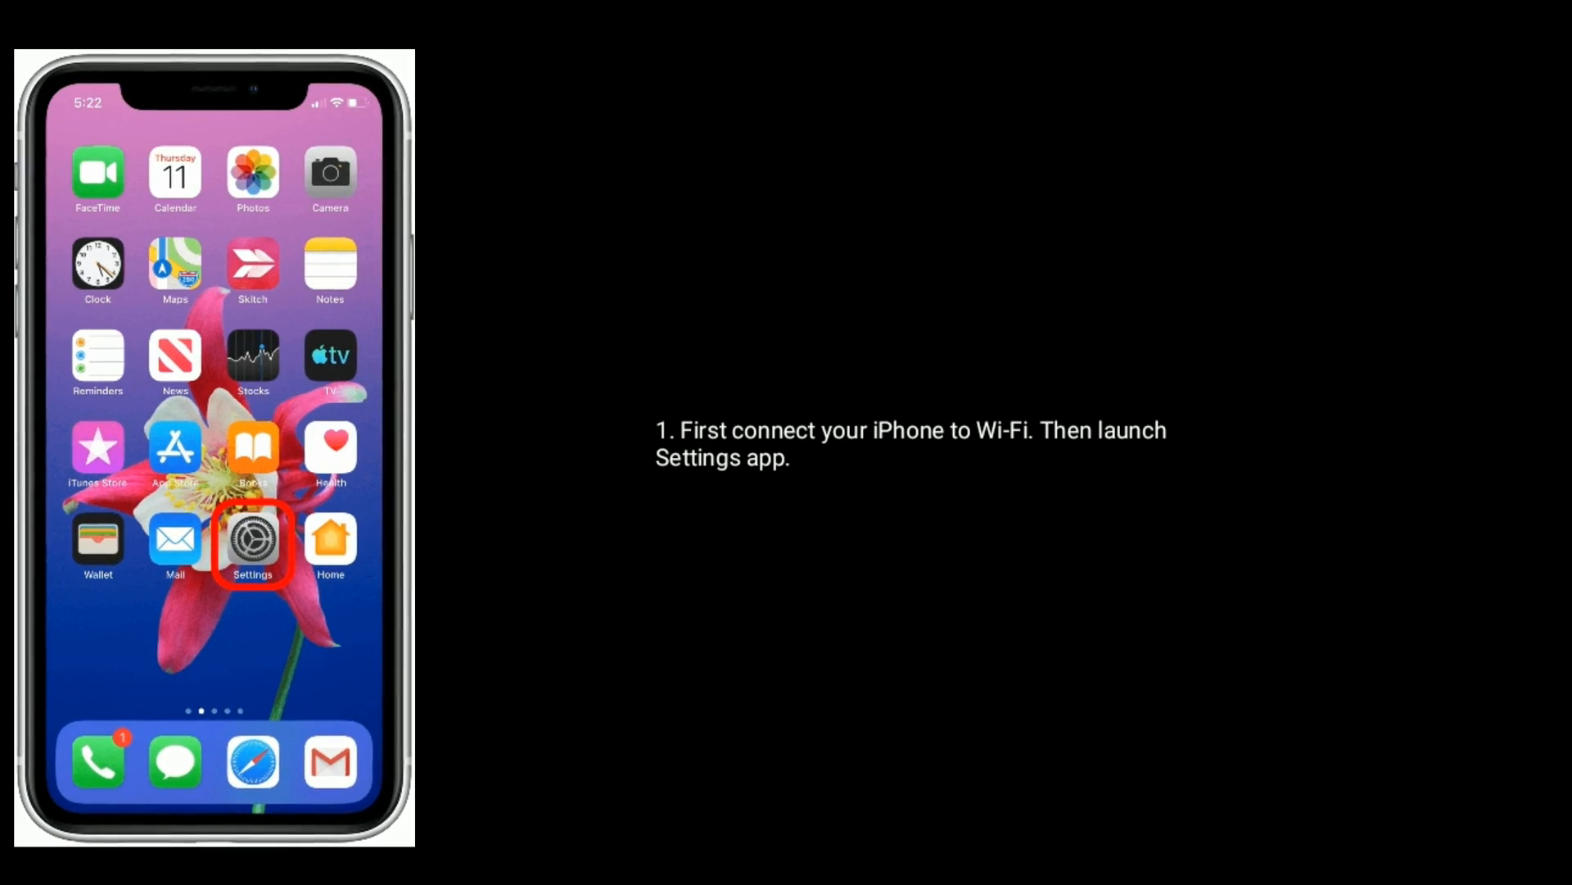
Step: Go to Settings > General > Software Update to see iOS 13 Download and Install
{"action": "left_click", "coordinate": [252, 540]}
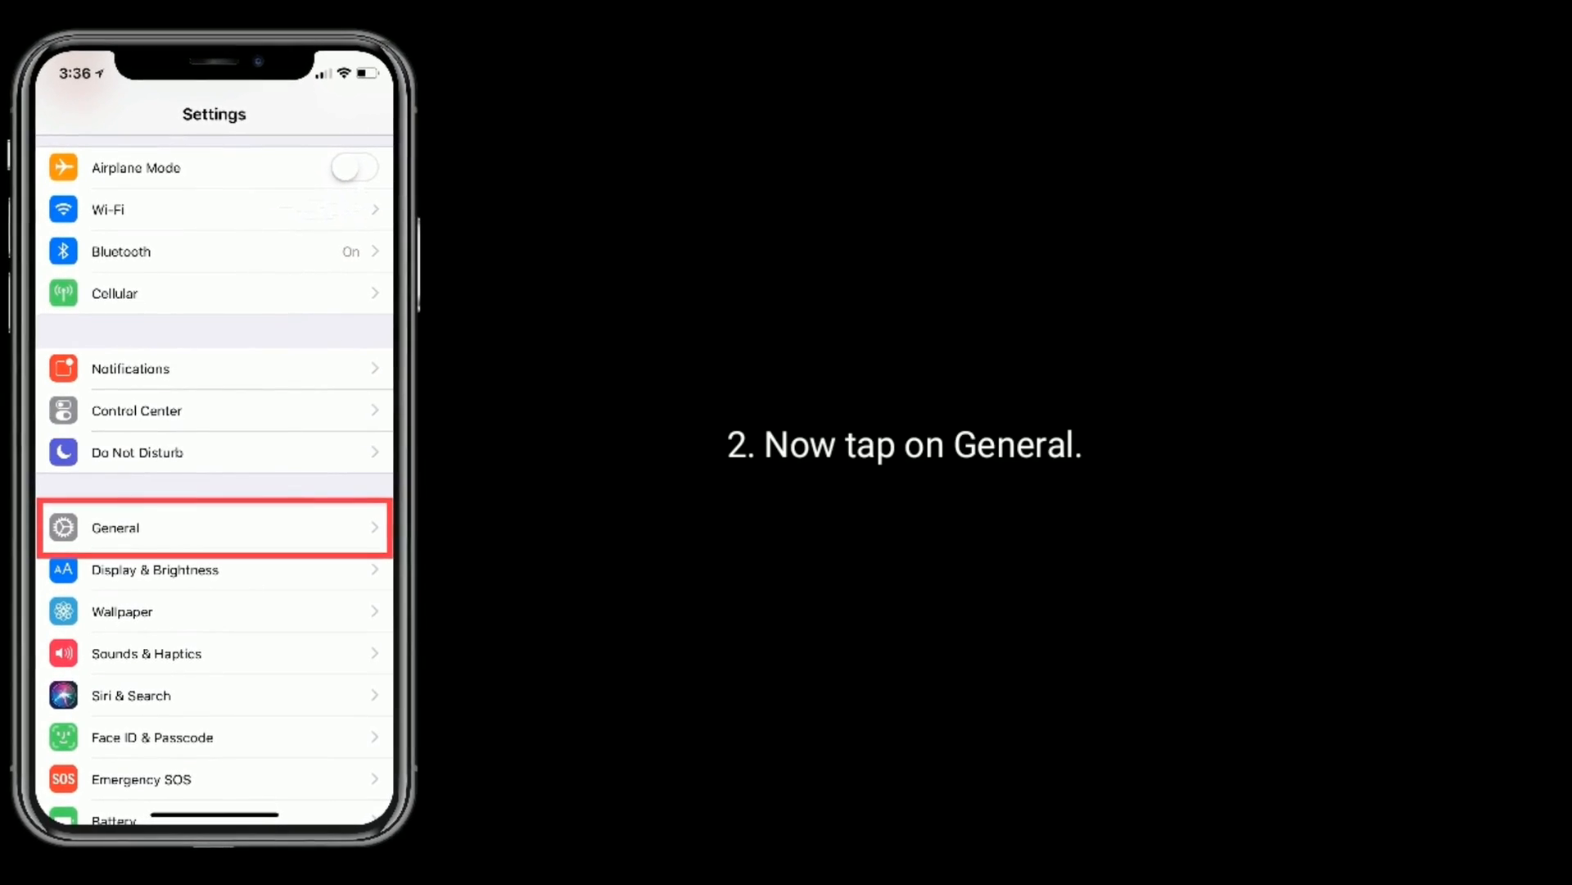
{"action": "left_click", "coordinate": [214, 527]}
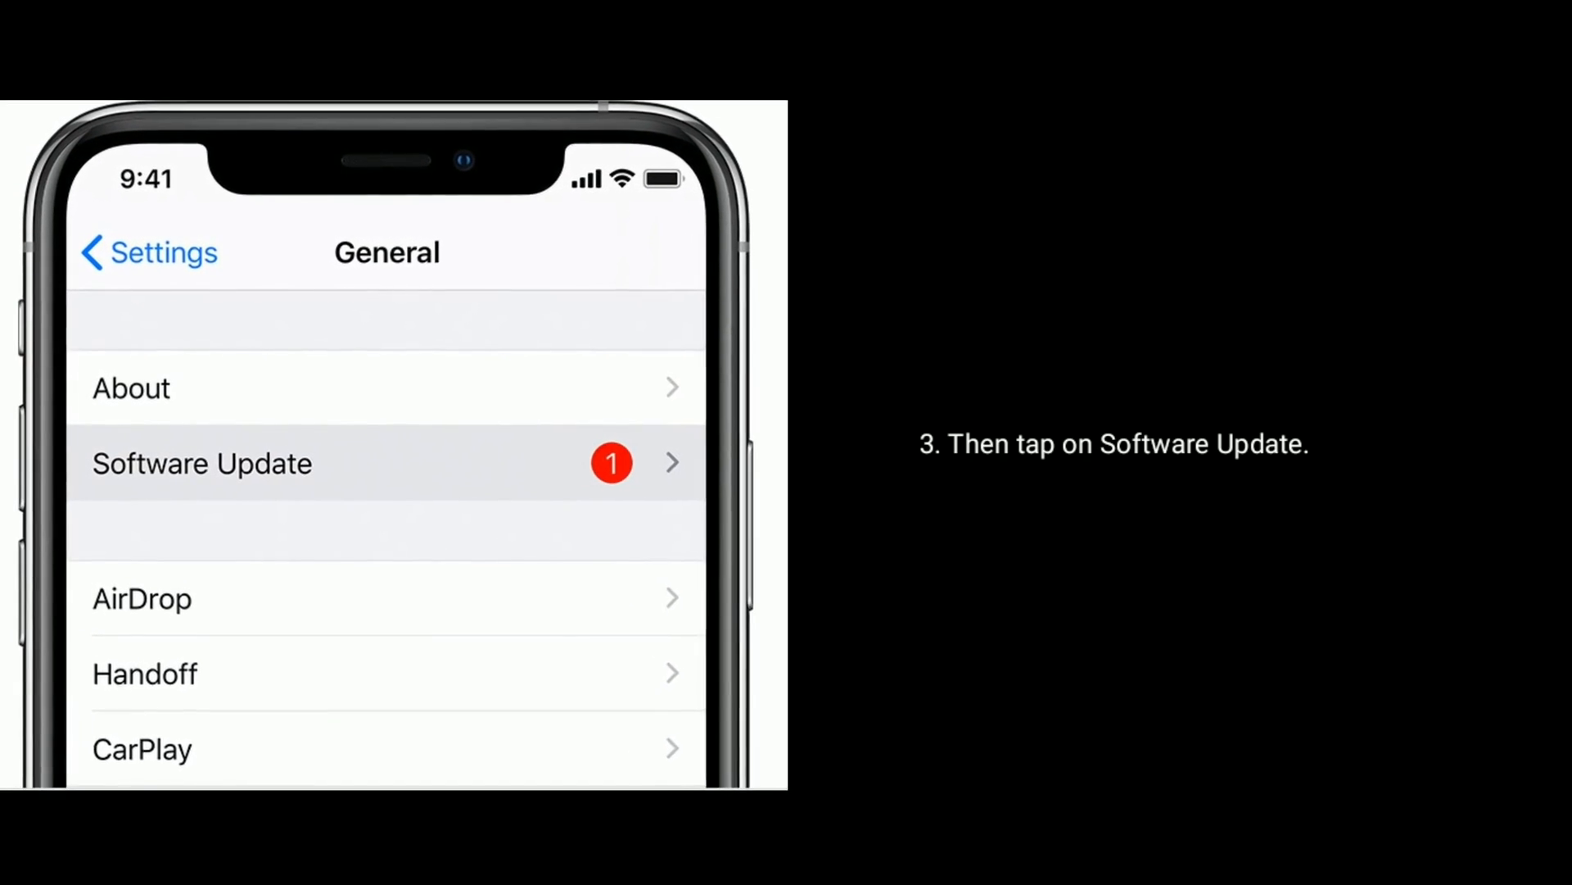
{"action": "left_click", "coordinate": [201, 462]}
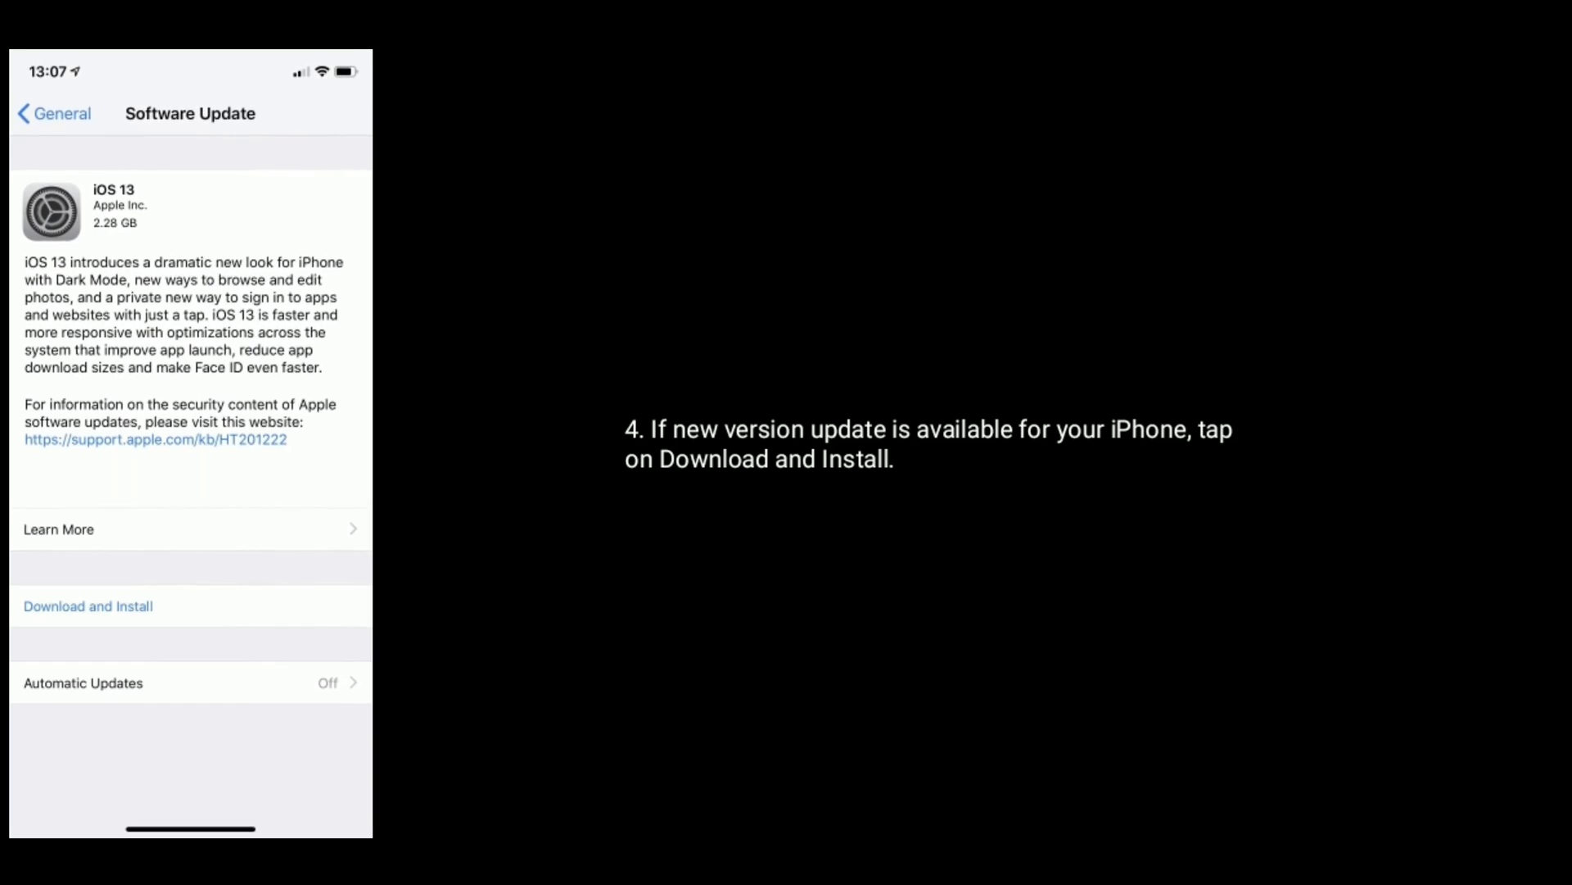
{"action": "scroll", "scroll_direction": "up", "scroll_amount": 3}
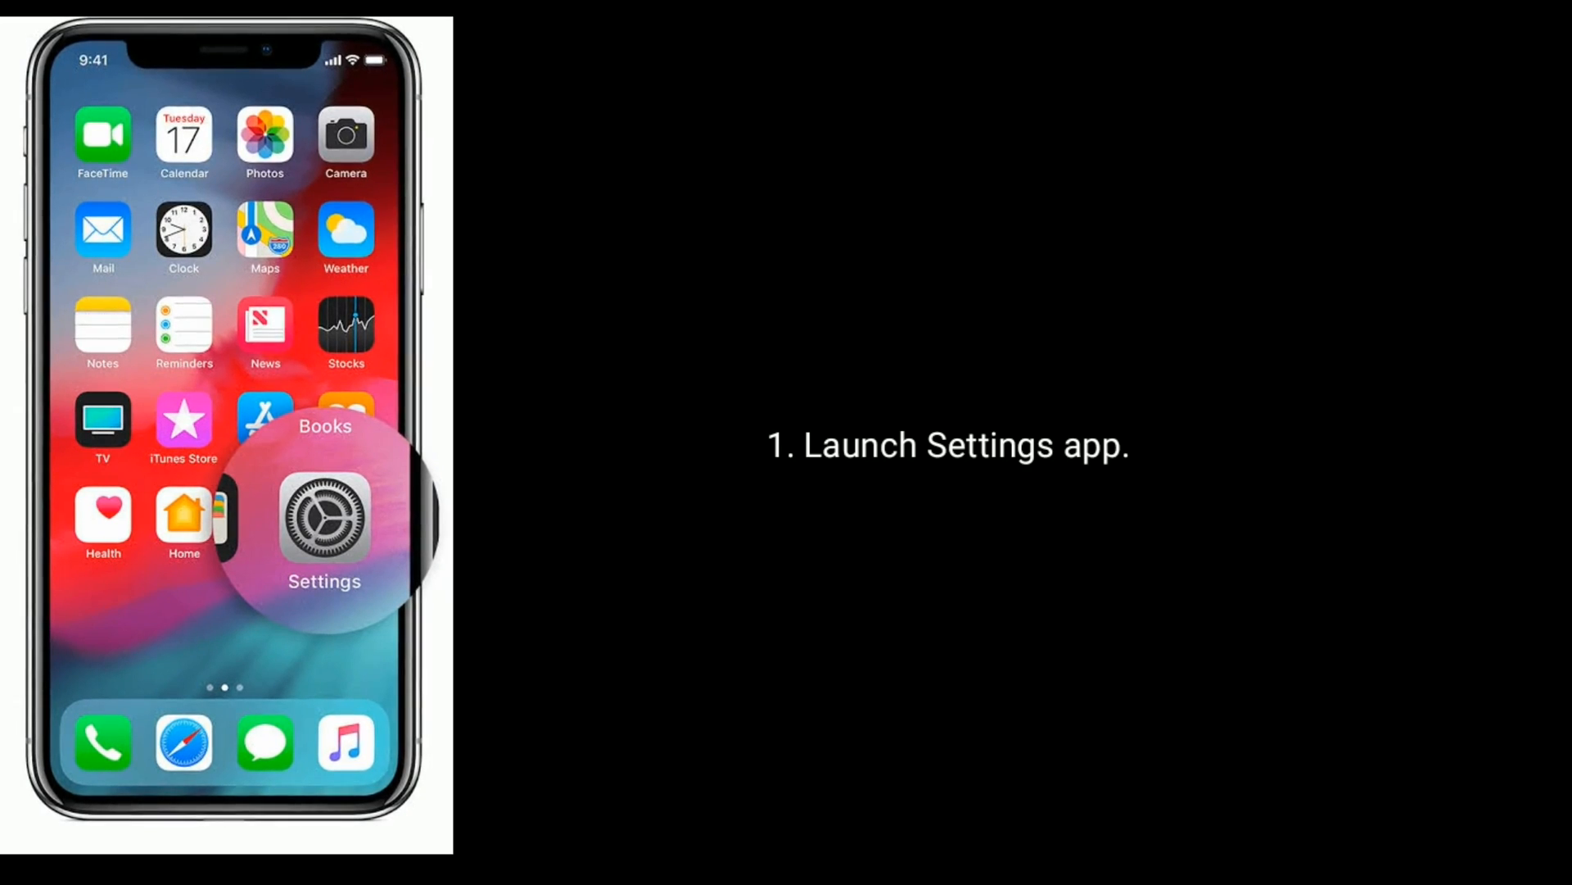
Step: Tap Settings on the Home Screen to show the main list with General
{"action": "left_click", "coordinate": [324, 520]}
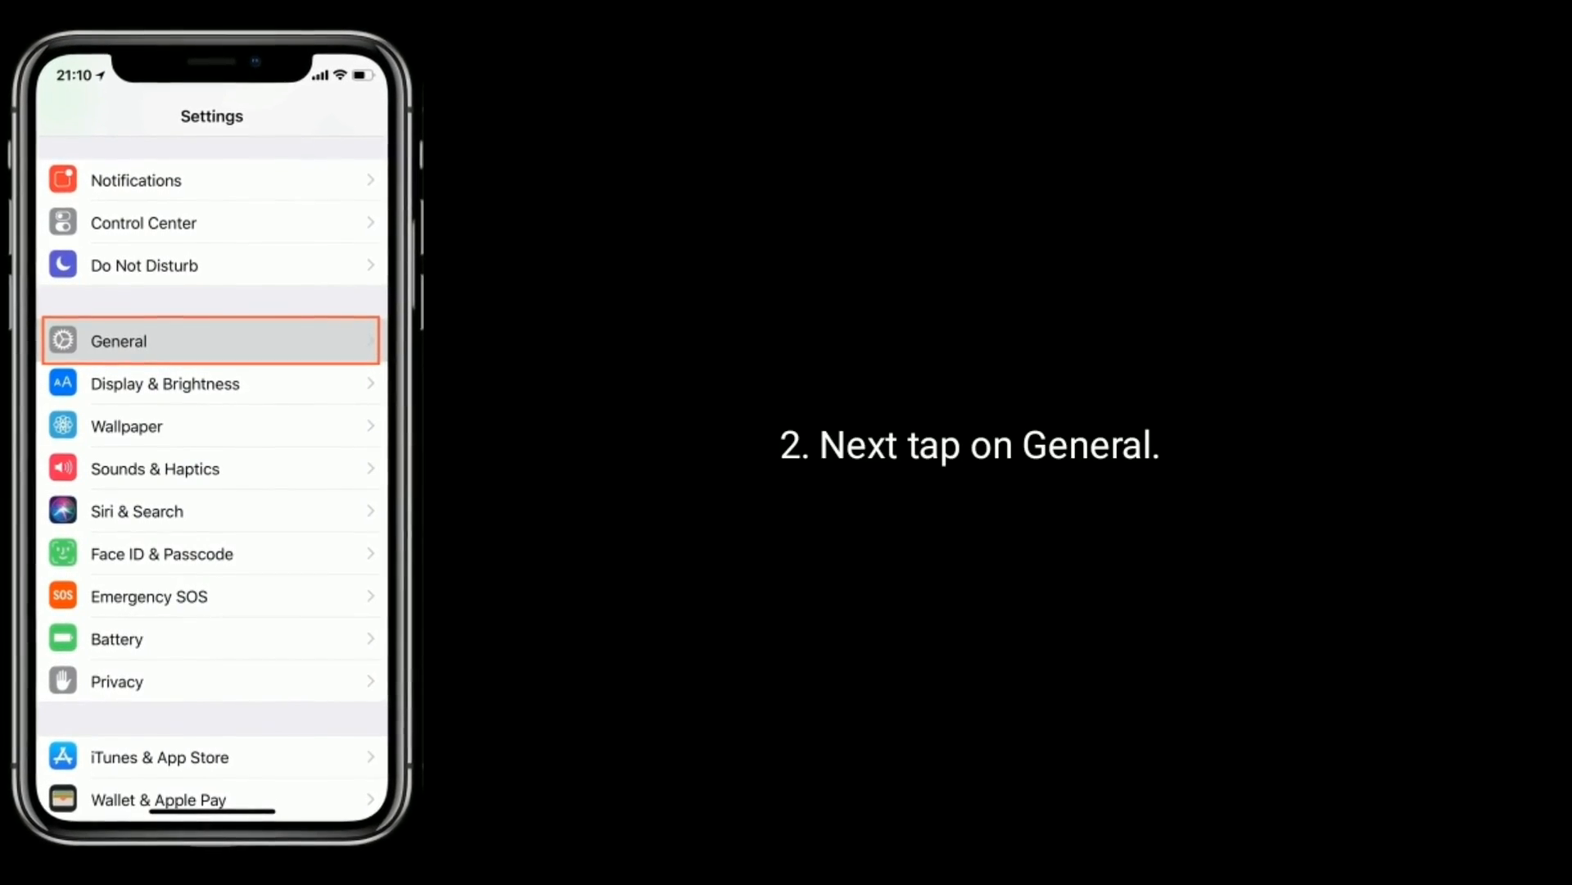